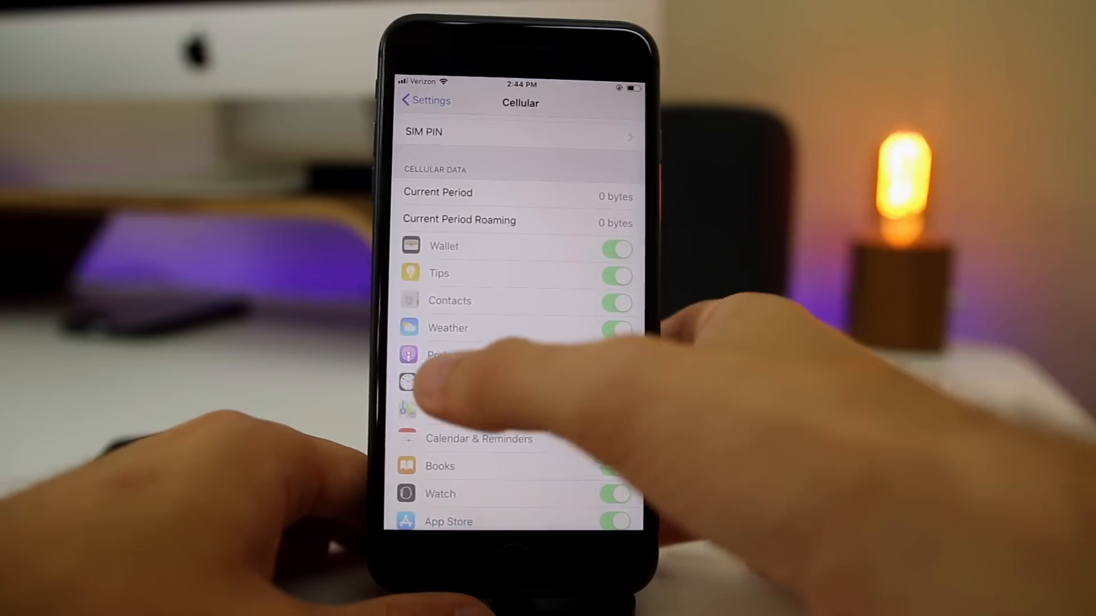
- Leave Fortnite for the Home screen and return to the main Settings list
scroll(up, 3)
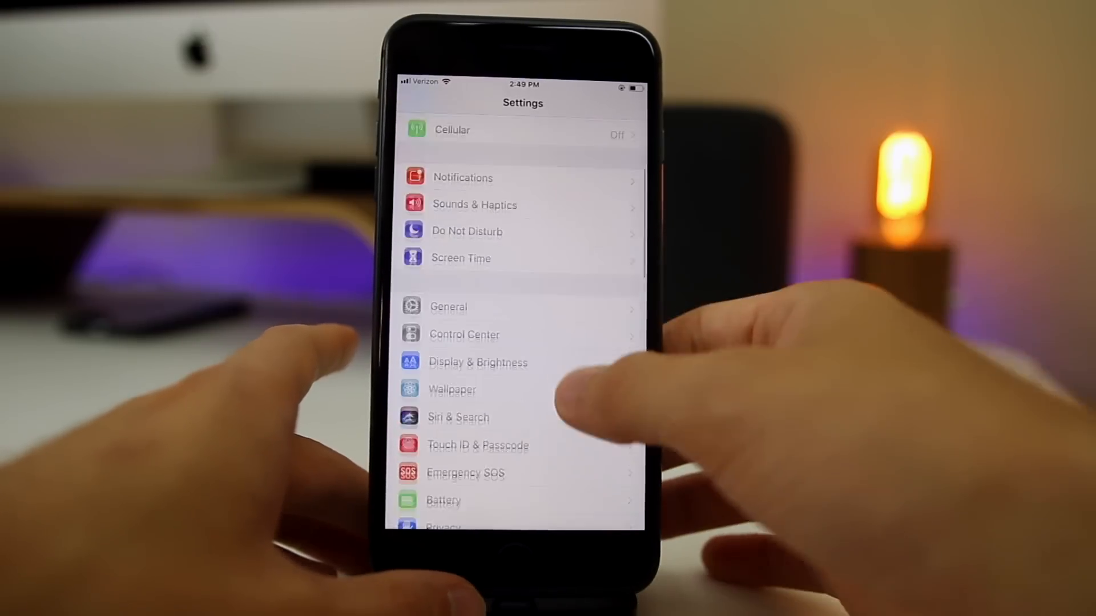
- Show today's Screen Time usage breakdown for the iPhone, with Fortnite among the most-used apps
click(460, 258)
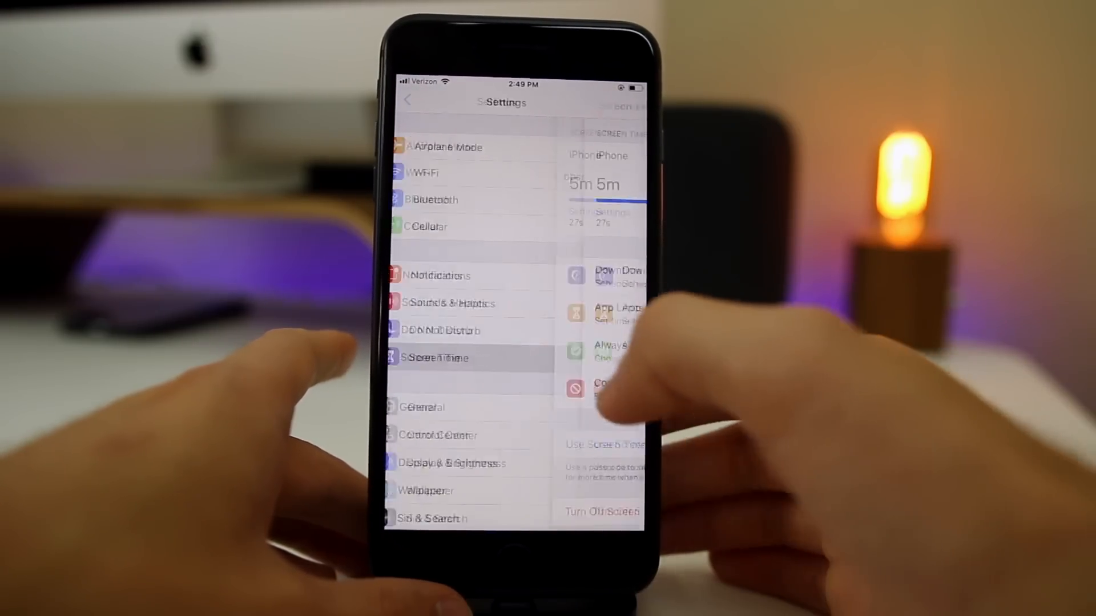
click(437, 357)
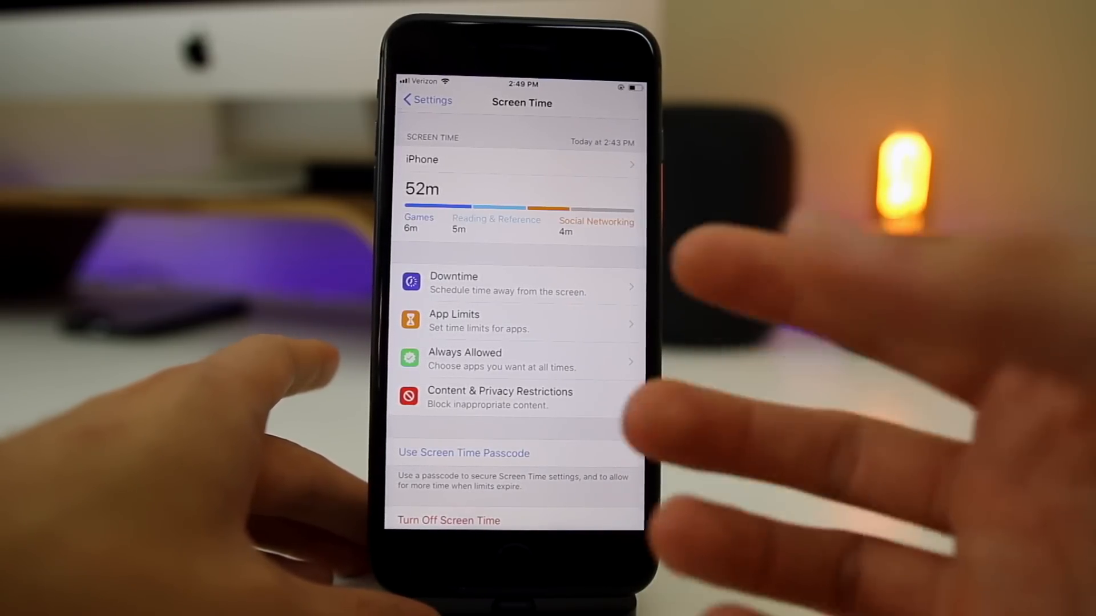
click(517, 160)
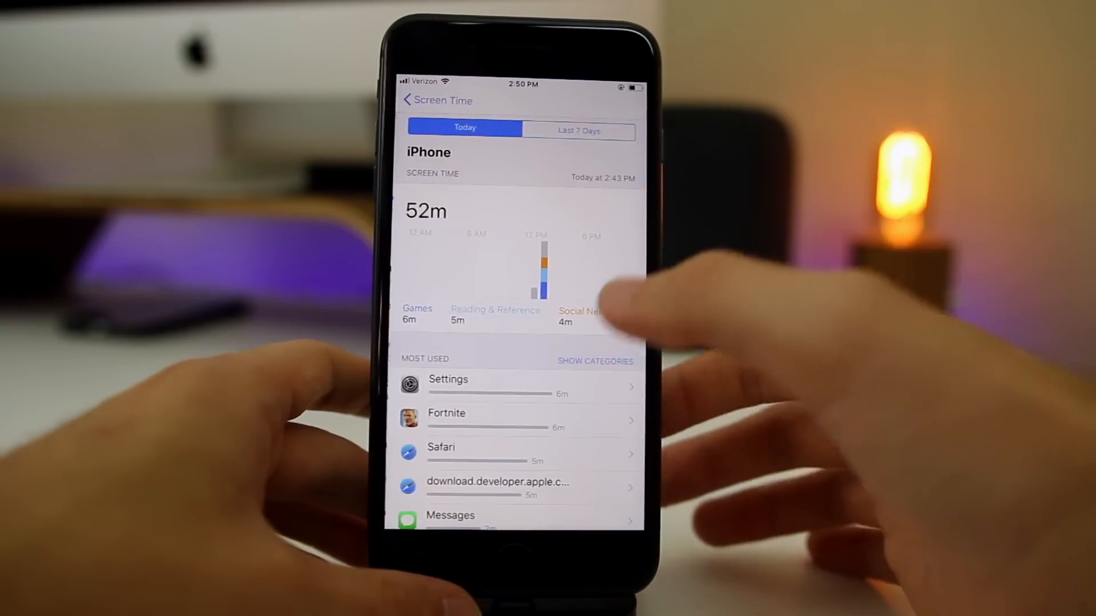